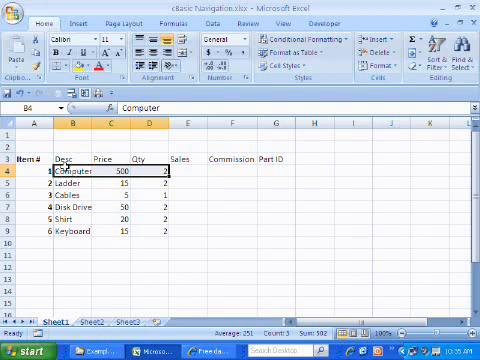
mouse_move(70, 244)
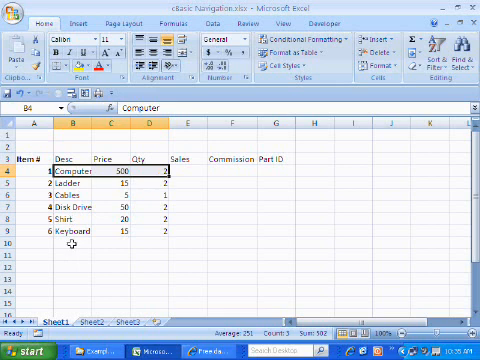
Step: Copy the item list range B4:D9 to the clipboard
key("ctrl+c")
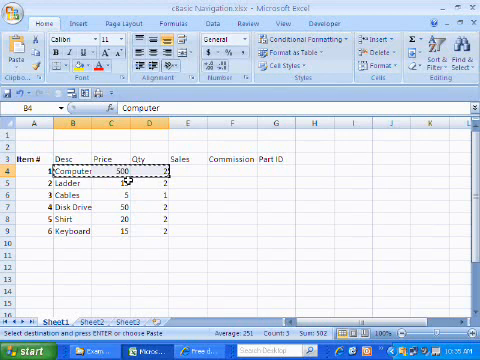
mouse_move(78, 248)
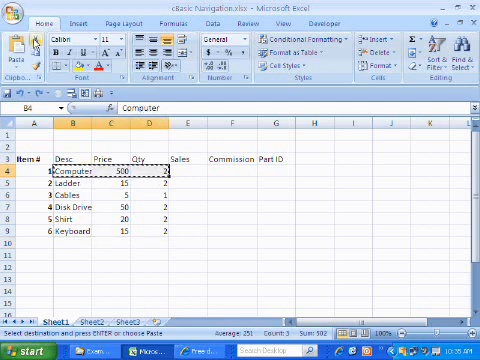
mouse_move(18, 40)
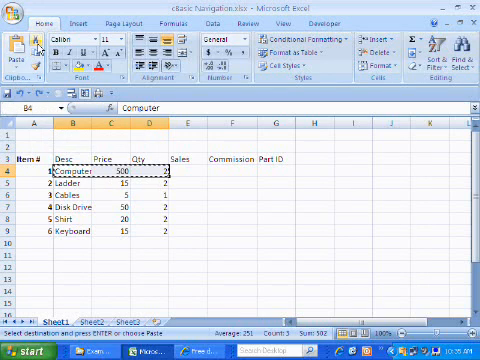
mouse_move(36, 50)
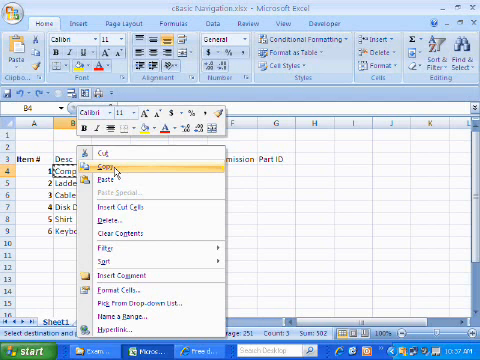
mouse_move(116, 176)
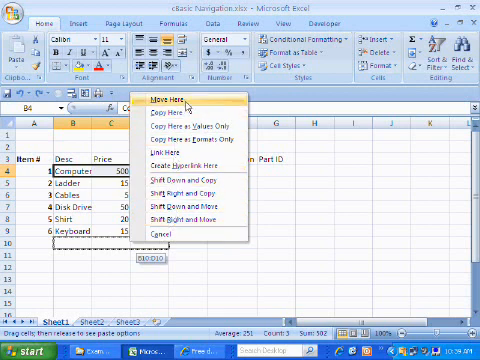
mouse_move(200, 136)
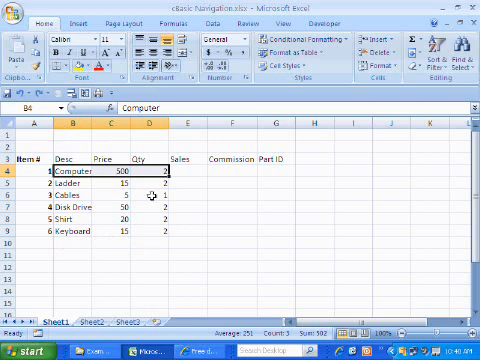
Step: Copy the selected Computer entry to the Office Clipboard
key("ctrl+c")
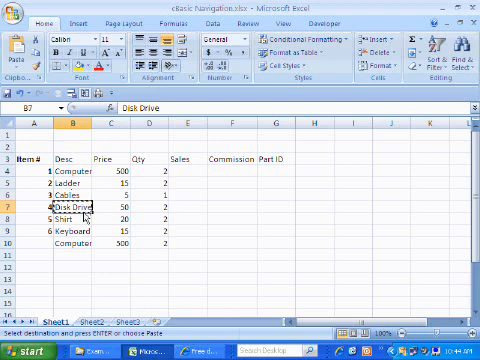
Step: Move the selection down one cell toward the Shirt description in C8
key("Down")
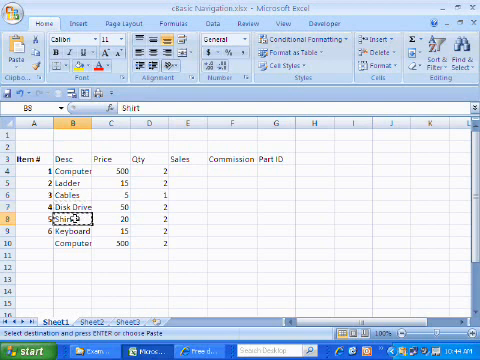
mouse_move(160, 250)
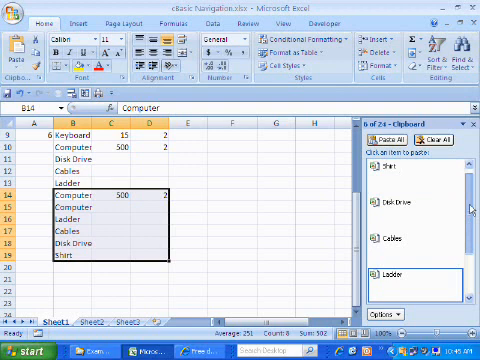
scroll("down", 3)
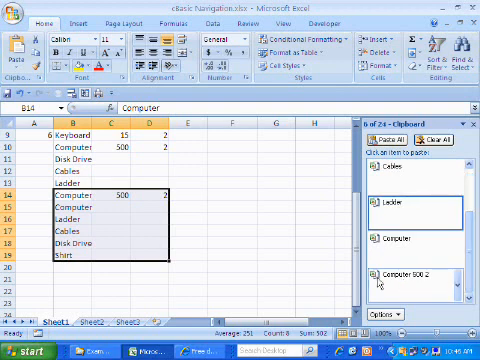